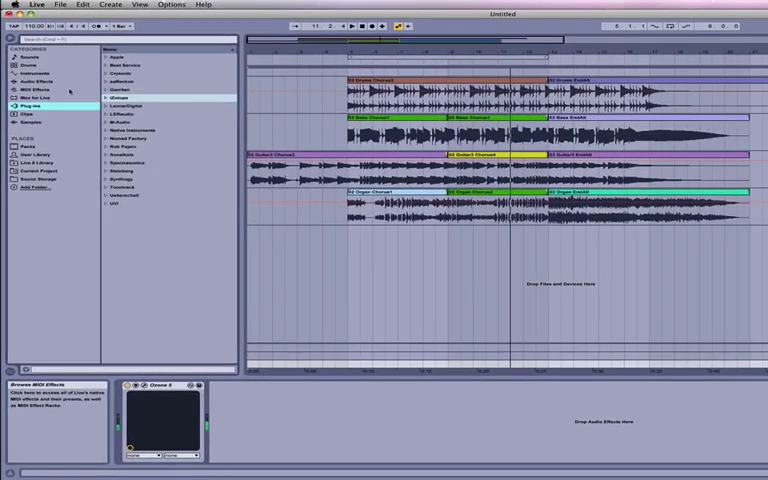
Step: Browse the Instruments (Drum Rack) and MIDI Effects categories, then return to Plug-ins
click(33, 73)
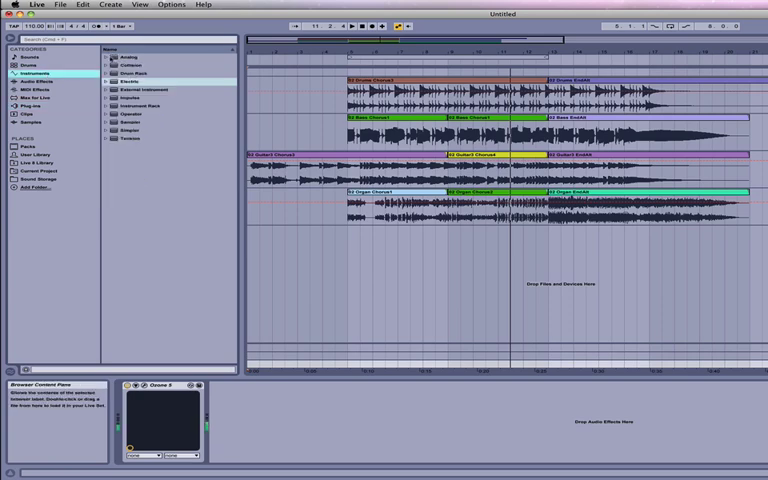
click(131, 73)
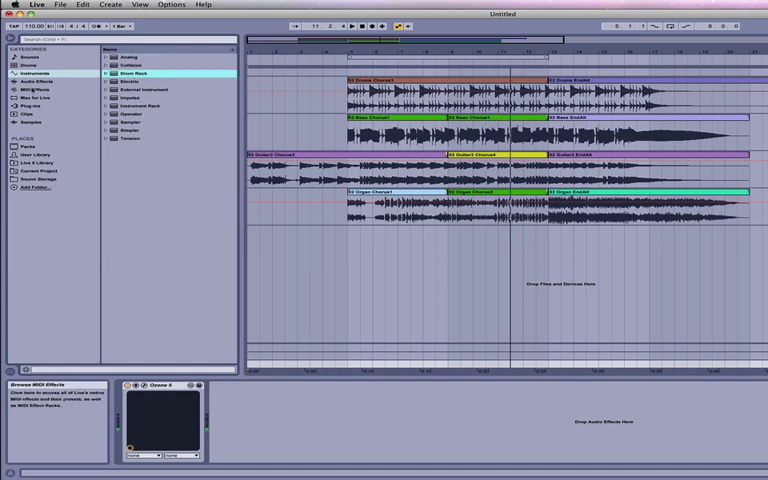
click(33, 90)
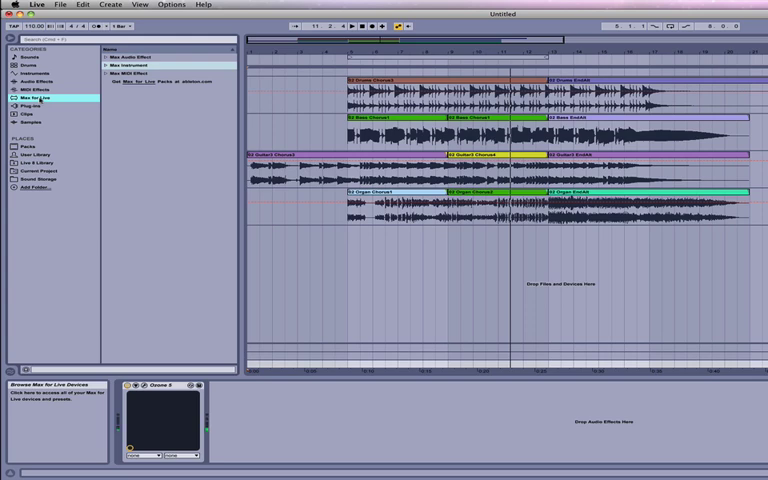
click(32, 106)
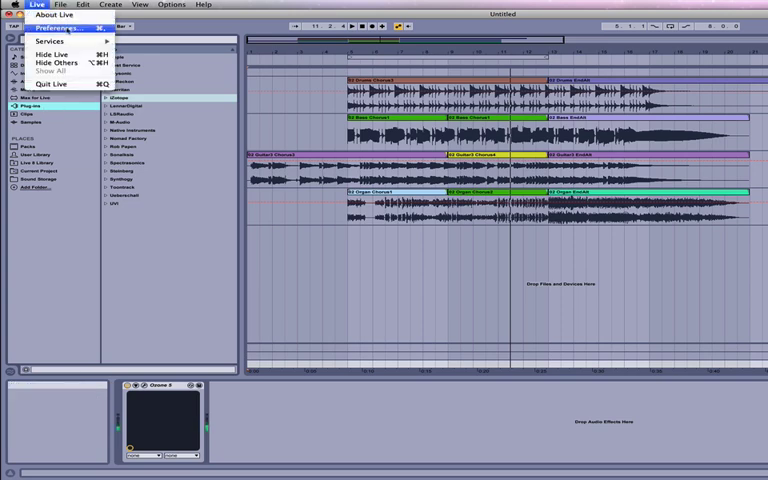
click(55, 28)
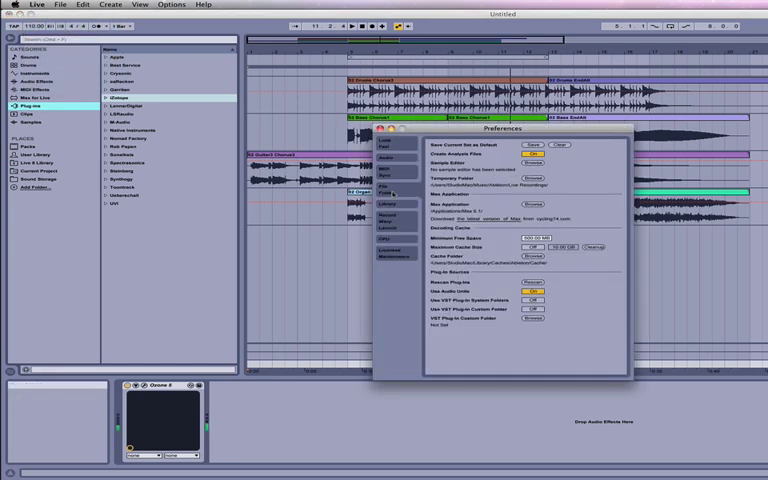
mouse_move(494, 245)
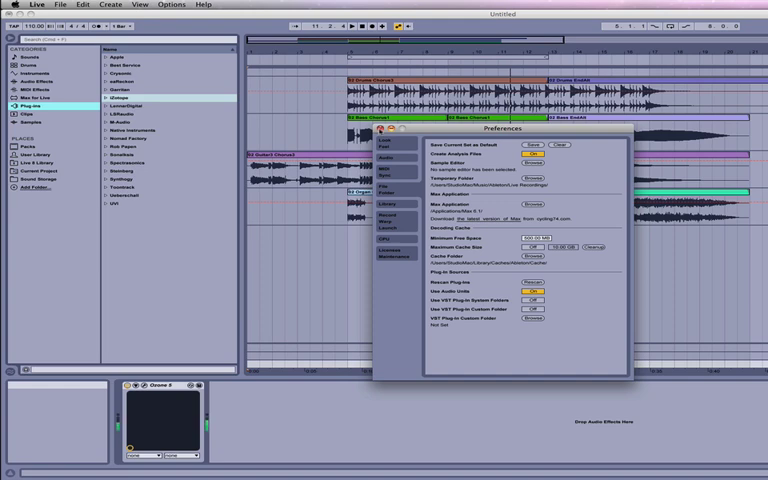
click(378, 130)
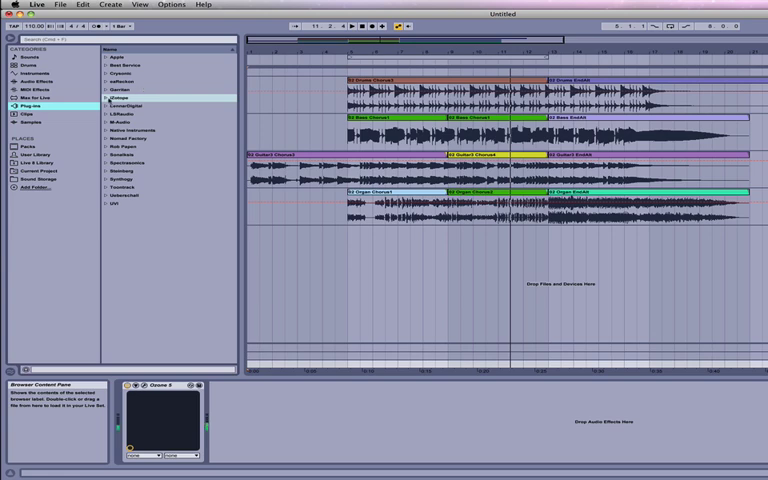
Step: Expand the iZotope plug-in folder to reveal Alloy 2
click(107, 99)
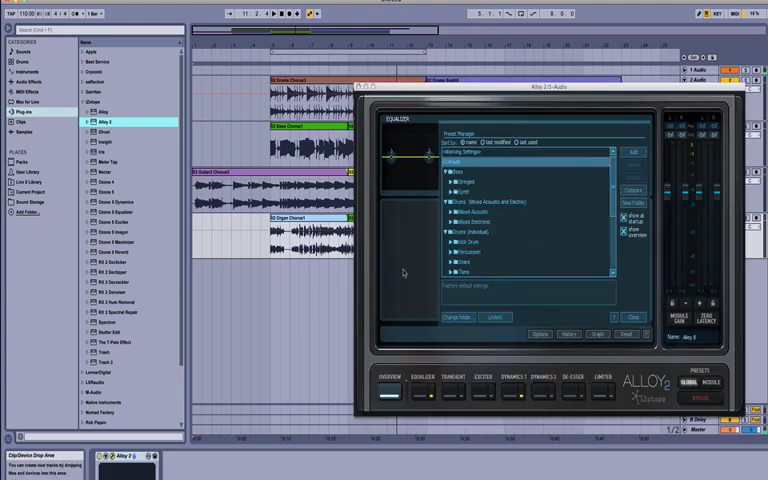
mouse_move(489, 171)
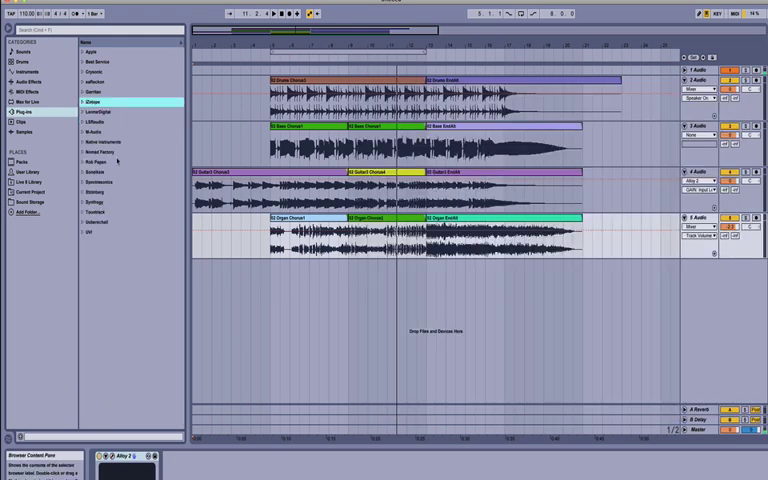
Step: Add Superior Drummer from the Toontrack folder with a groove clip, declining tempo import
click(93, 212)
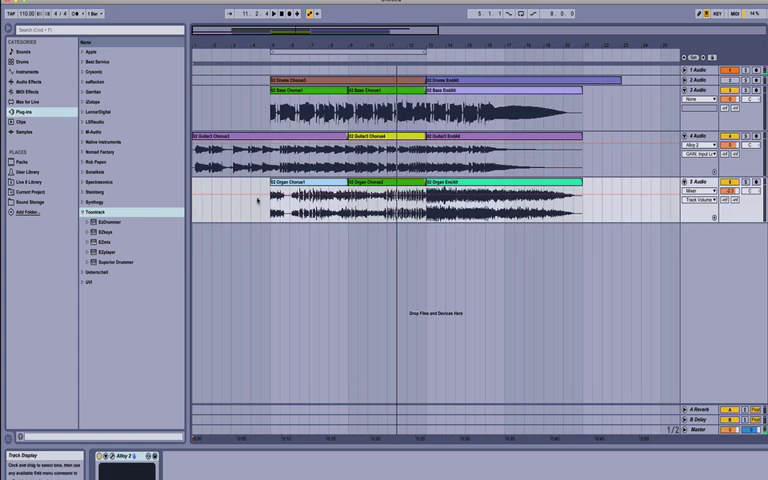
click(115, 262)
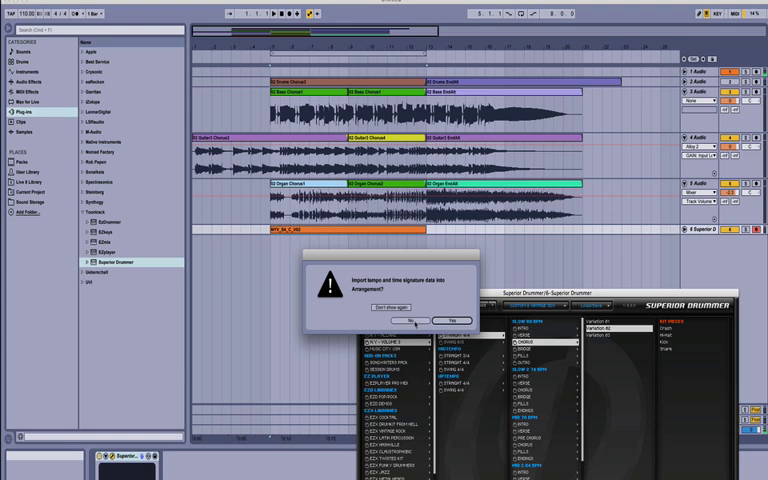
click(395, 320)
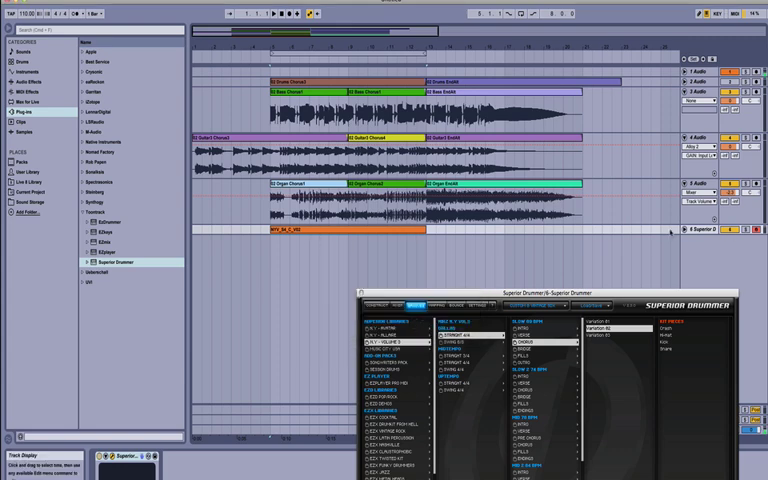